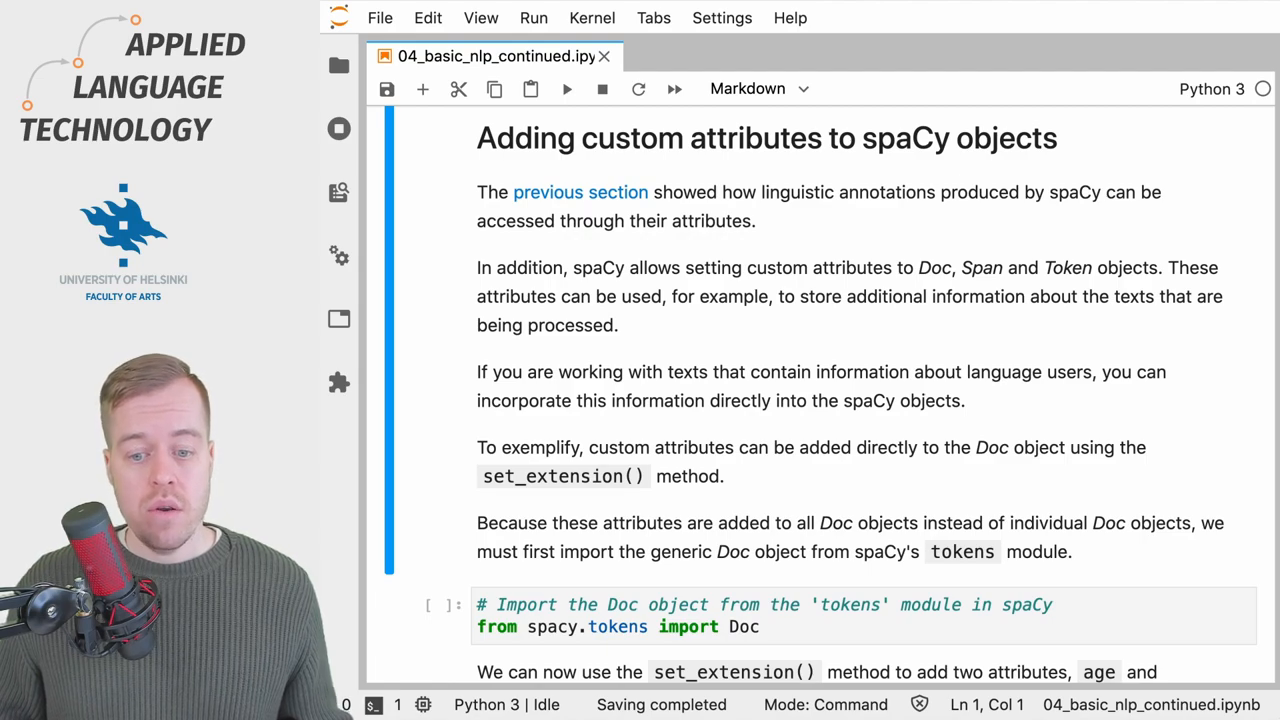
Run the cell importing Doc from spacy.tokens, revealing the age and location set_extension code
{"action": "scroll", "scroll_direction": "down", "scroll_amount": 3}
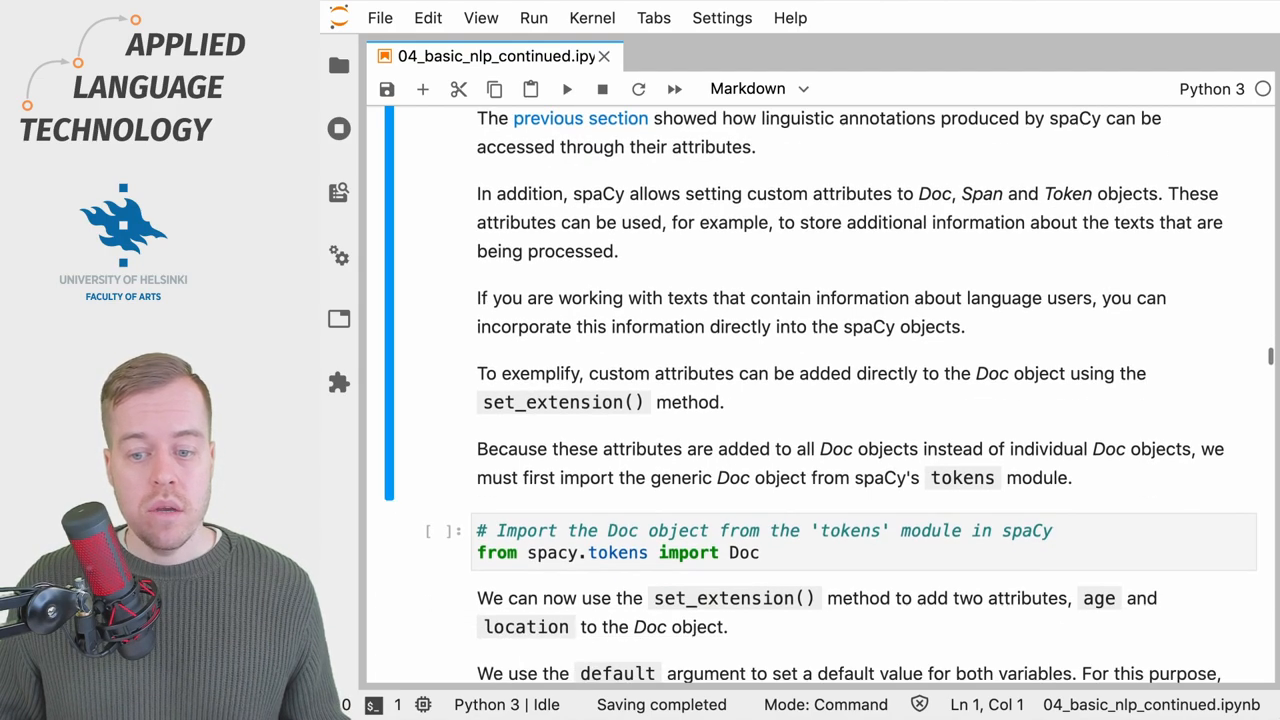
{"action": "scroll", "scroll_direction": "down", "scroll_amount": 3}
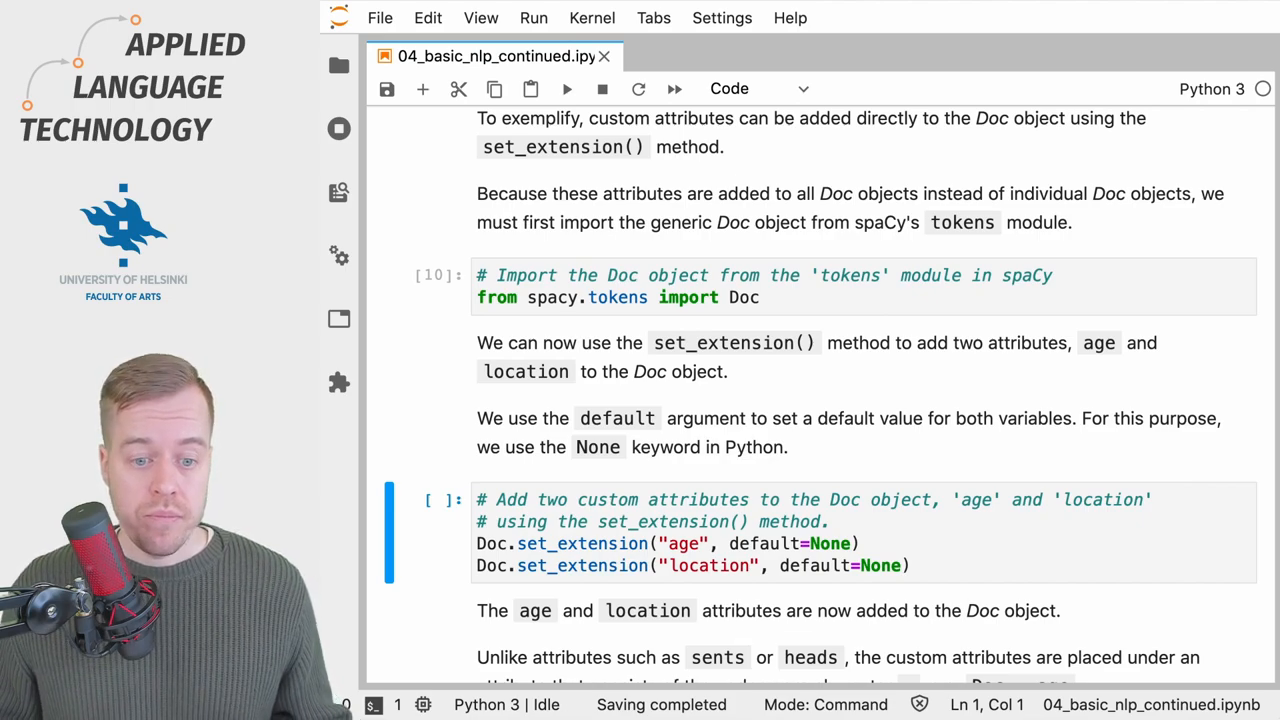
{"action": "scroll", "scroll_direction": "down", "scroll_amount": 3}
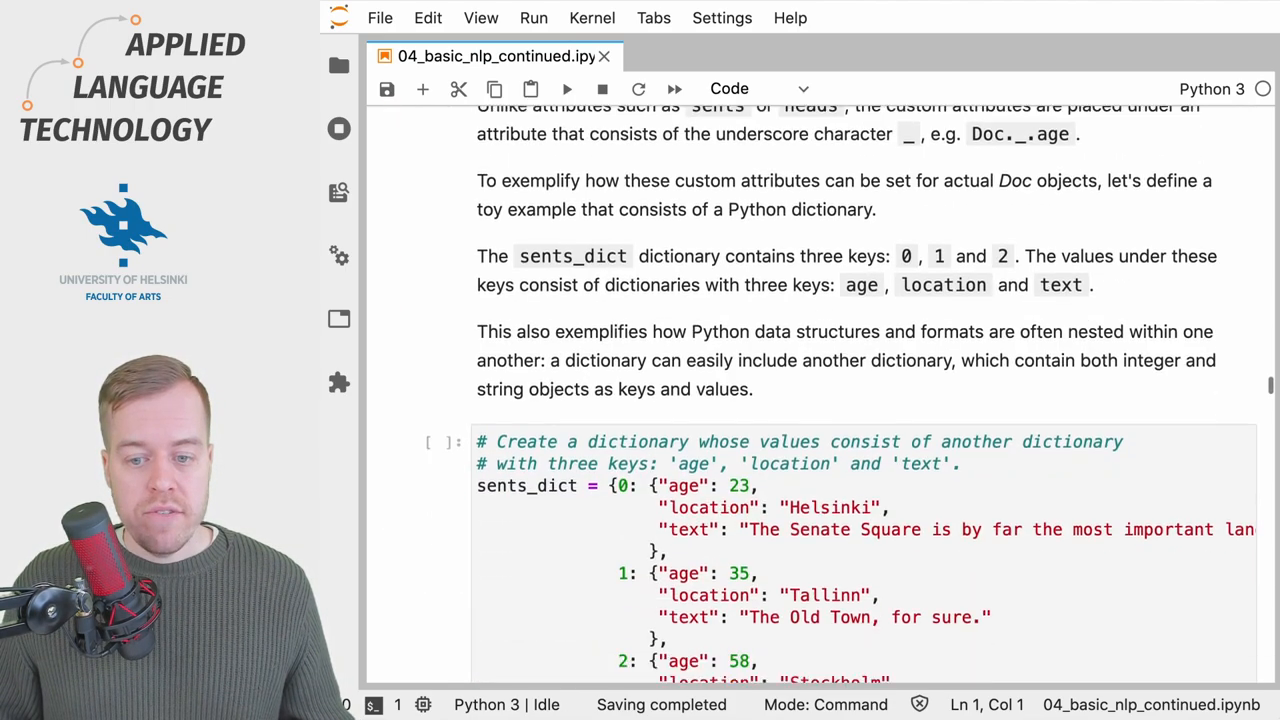
{"action": "scroll", "scroll_direction": "down", "scroll_amount": 3}
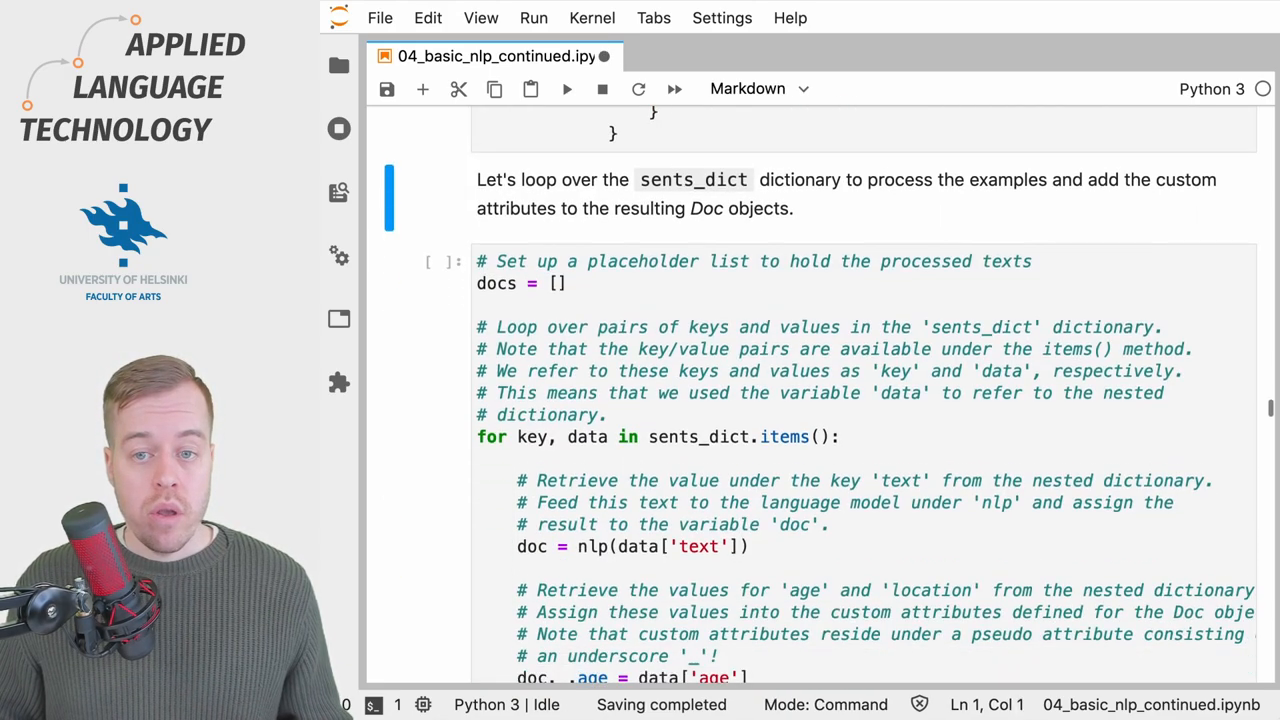
{"action": "scroll", "scroll_direction": "down", "scroll_amount": 3}
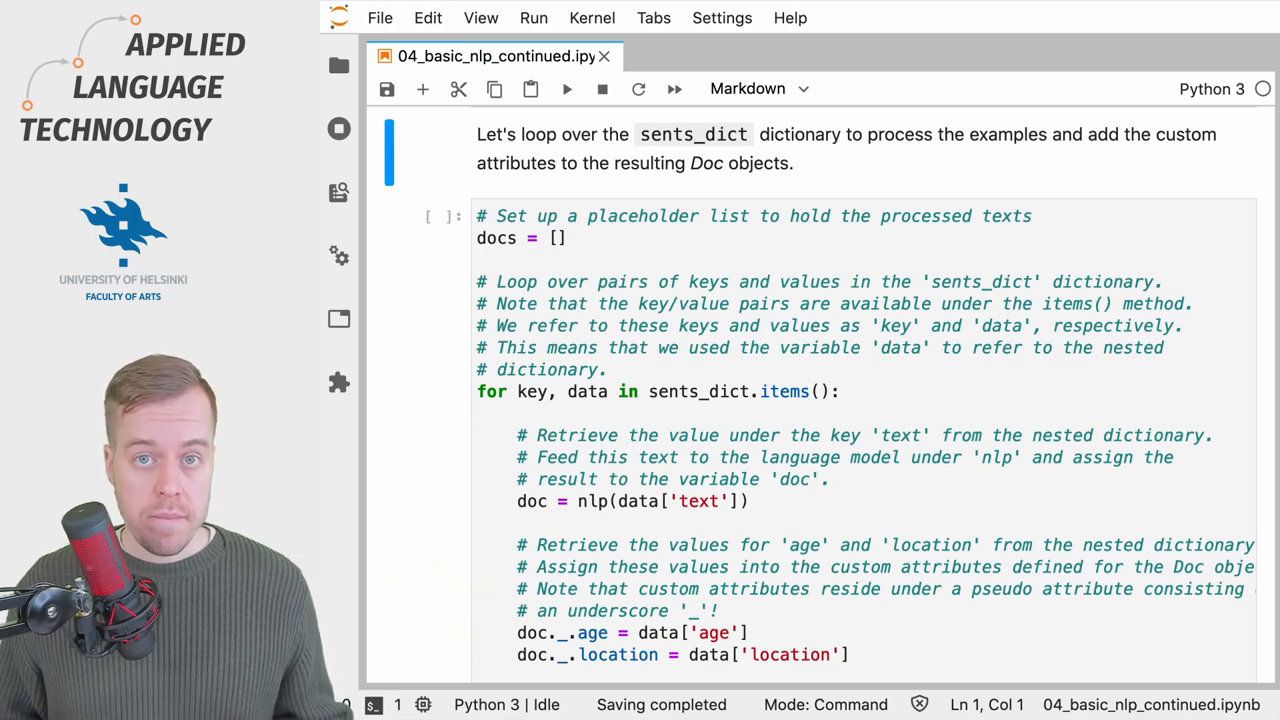
{"action": "scroll", "scroll_direction": "down", "scroll_amount": 3}
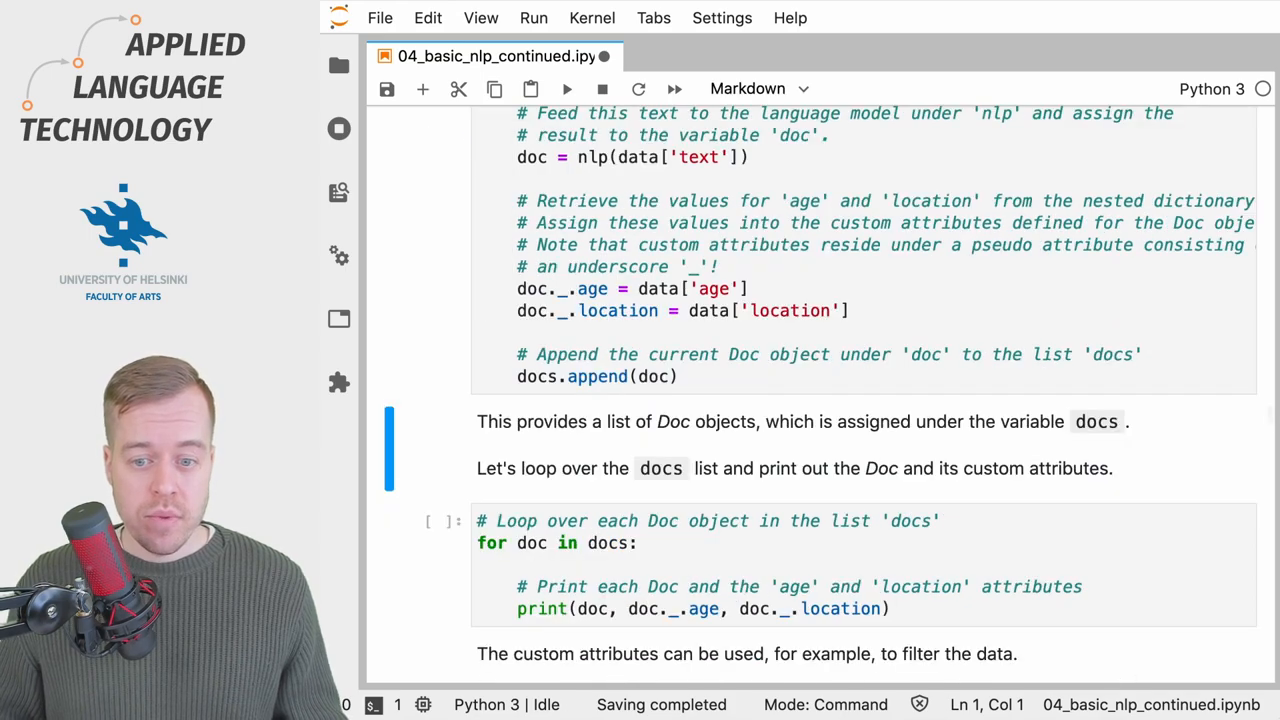
Run the print loop, listing each sentence with its age and location: Helsinki, Tallinn, Stockholm
{"action": "scroll", "scroll_direction": "down", "scroll_amount": 3}
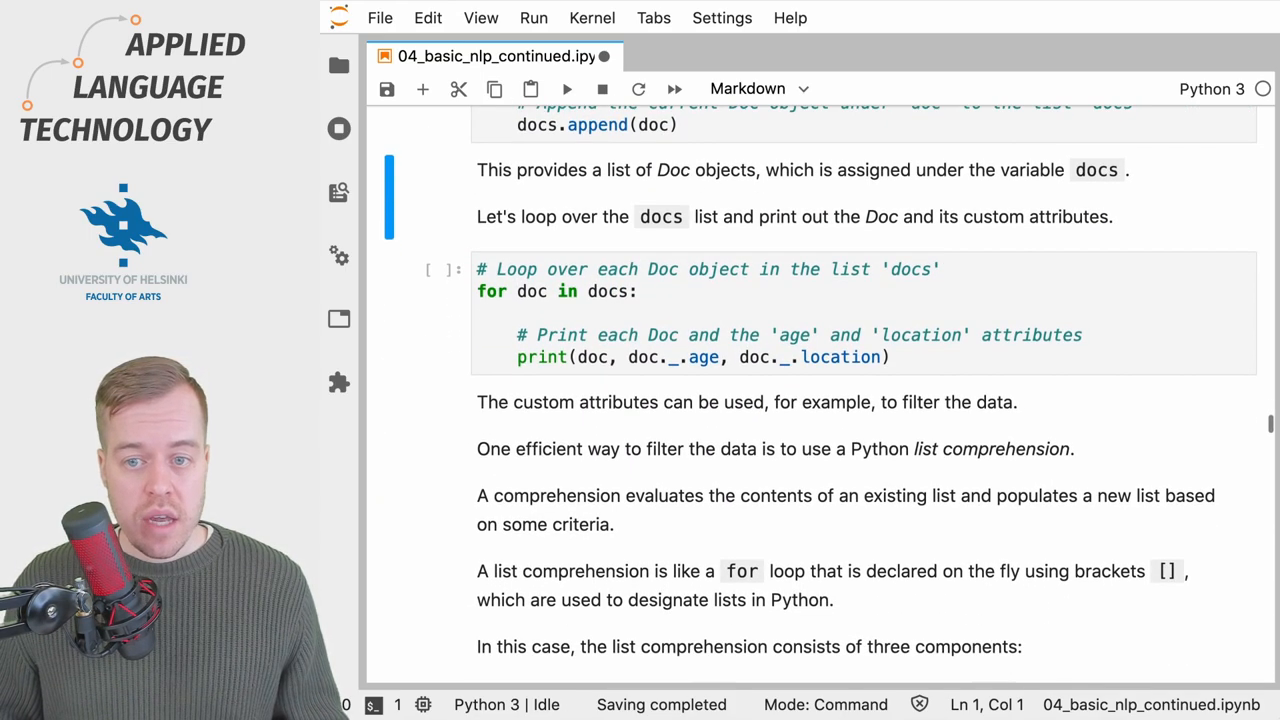
{"action": "scroll", "scroll_direction": "down", "scroll_amount": 3}
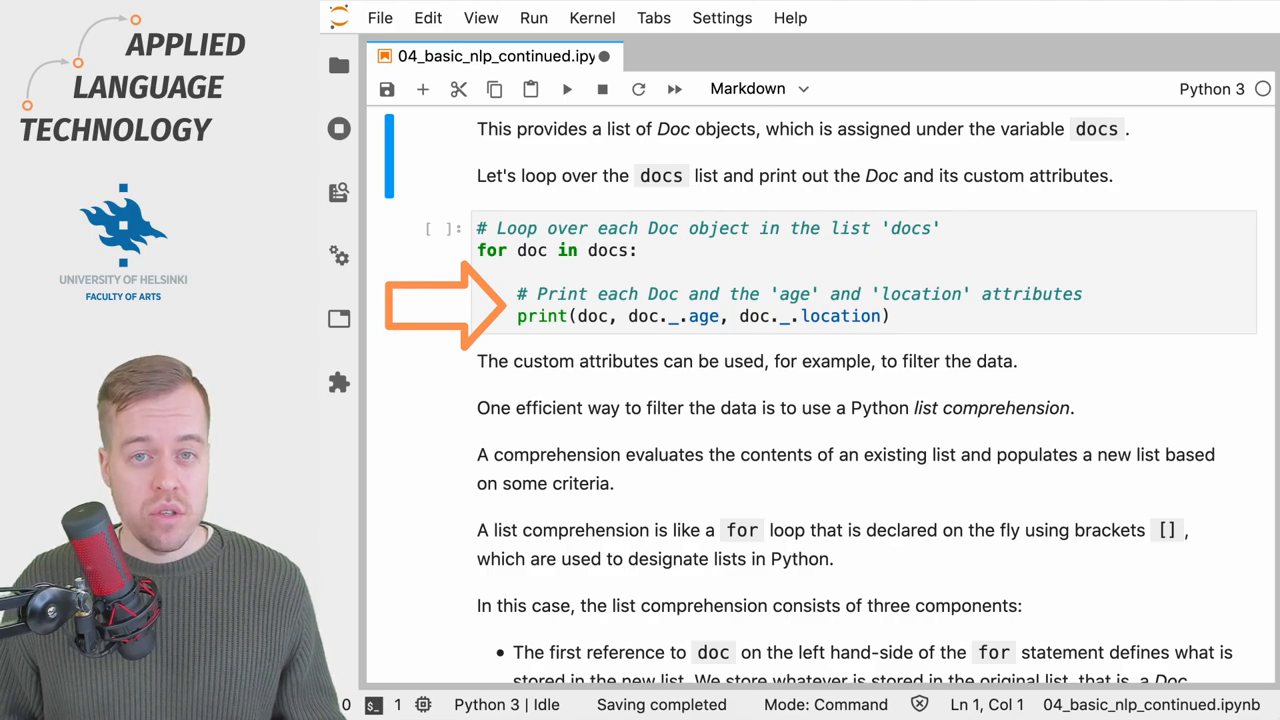
{"action": "left_click", "coordinate": [567, 88]}
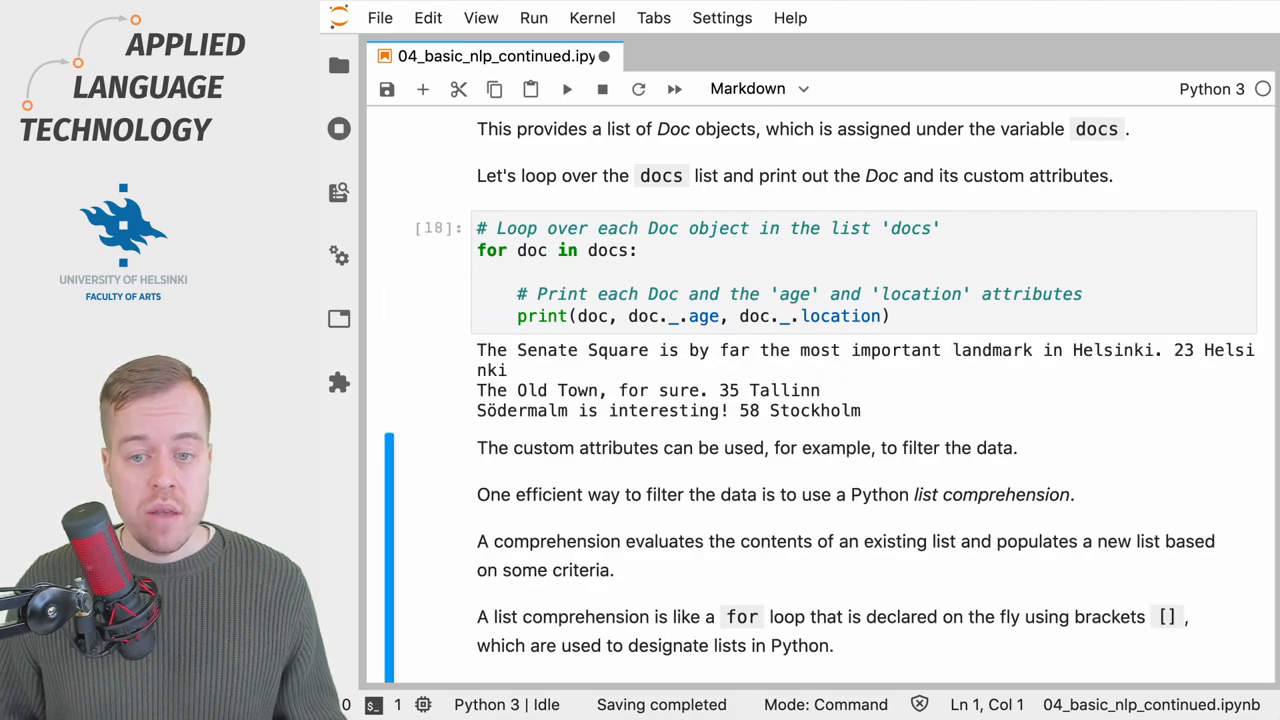